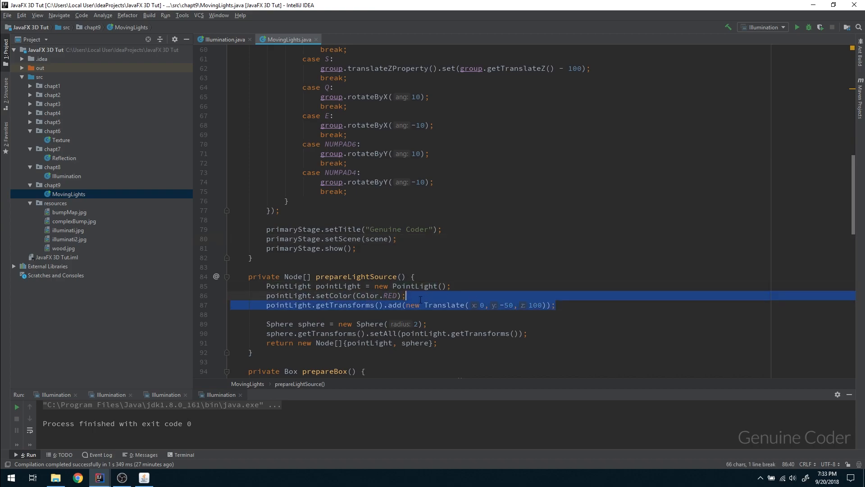
Step: Run MovingLights.main() from the Project tree context menu
right_click(69, 194)
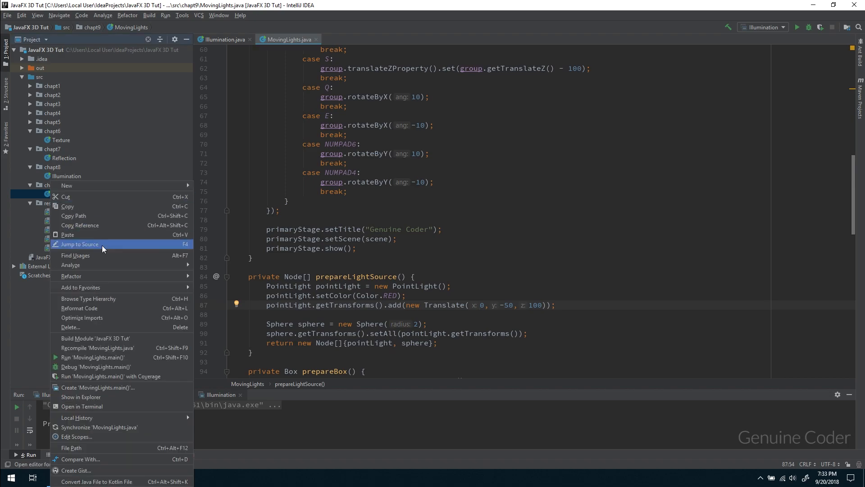
click(79, 244)
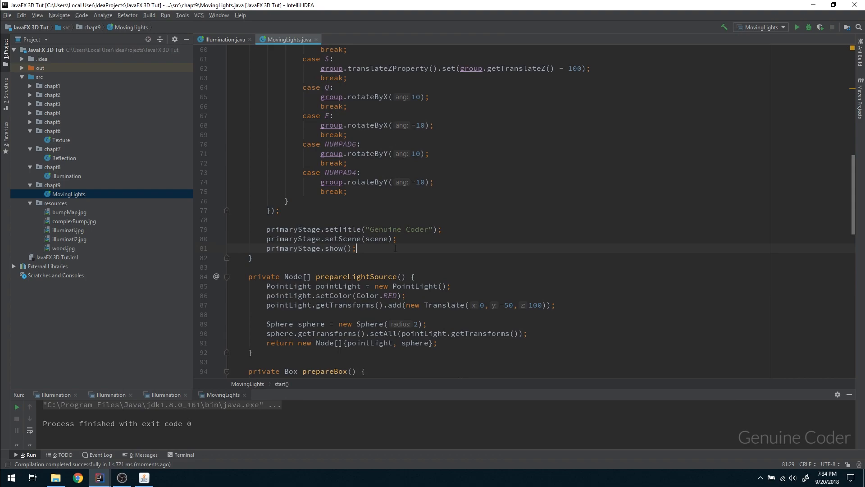
Step: Create an anonymous AnimationTimer named timer after primaryStage.show() and add timer.start()
text(A)
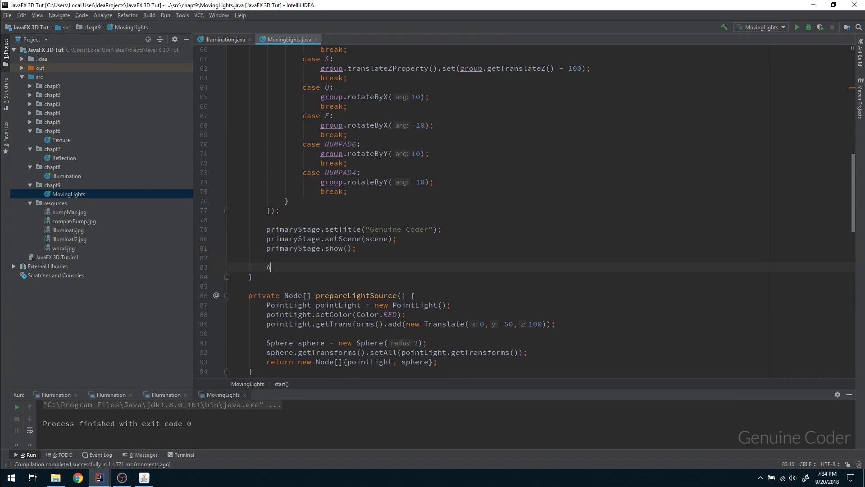
text(nimationTimer)
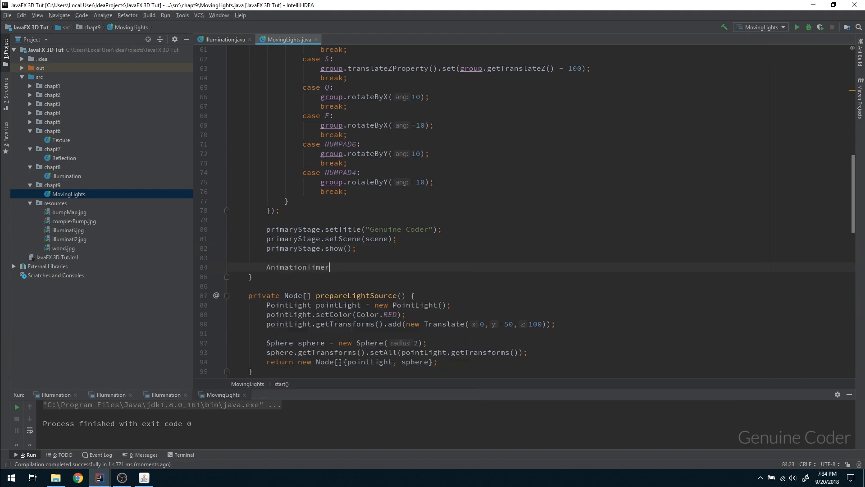
text(timer = new AnimationTimer() {)
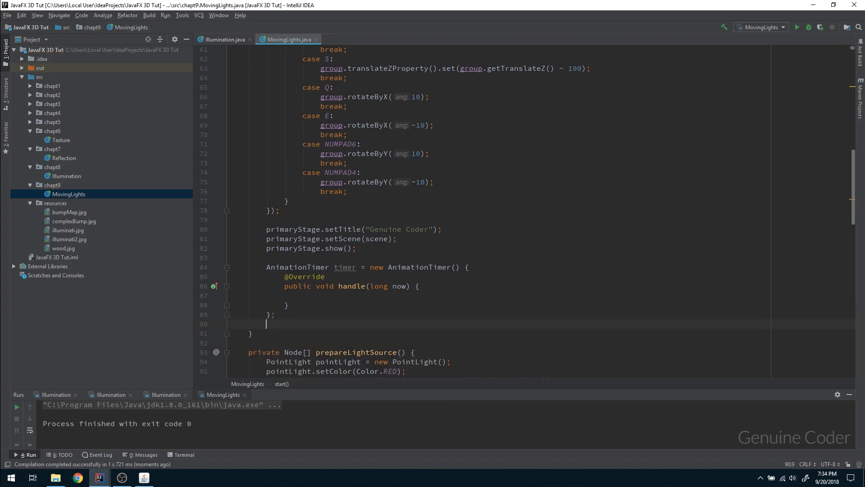
text(timer.start();)
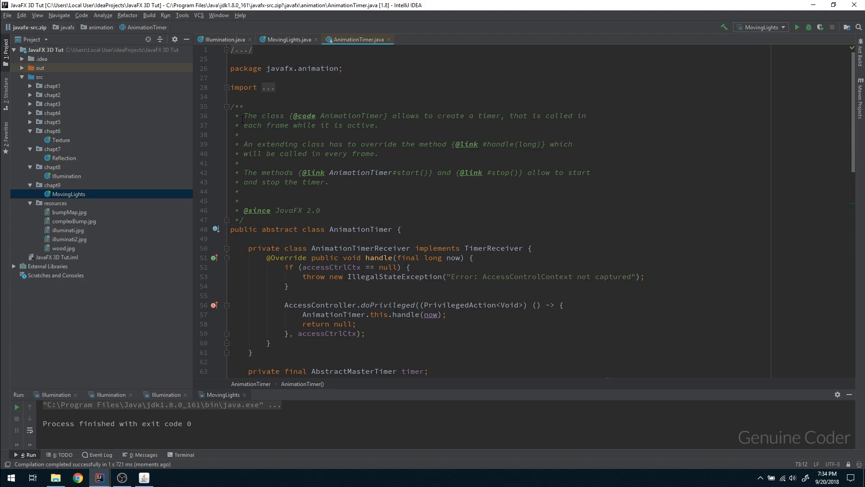
Step: Select the 'PointLight pointLight = new PointLight();' line in prepareLightSource to cut it
drag(391, 115, 501, 116)
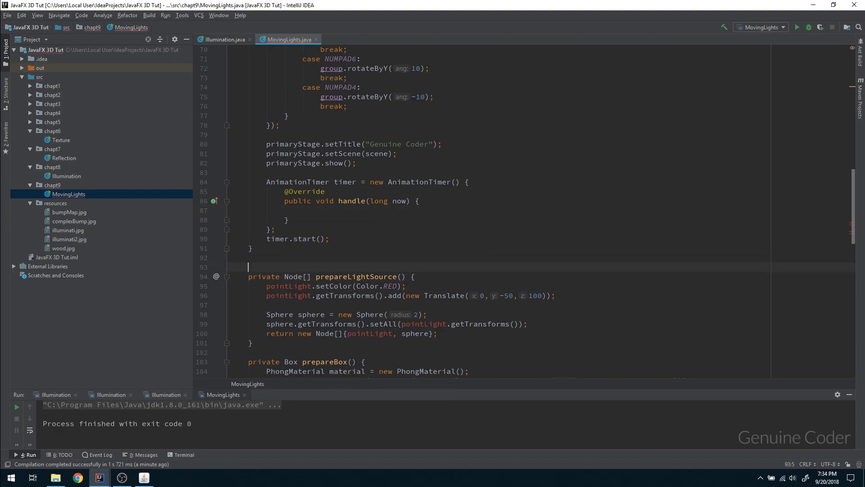
Step: Declare 'private final PointLight pointLight = new PointLight();' as a class field above prepareLightSource
text(PointLight pointLight = new PointLight();)
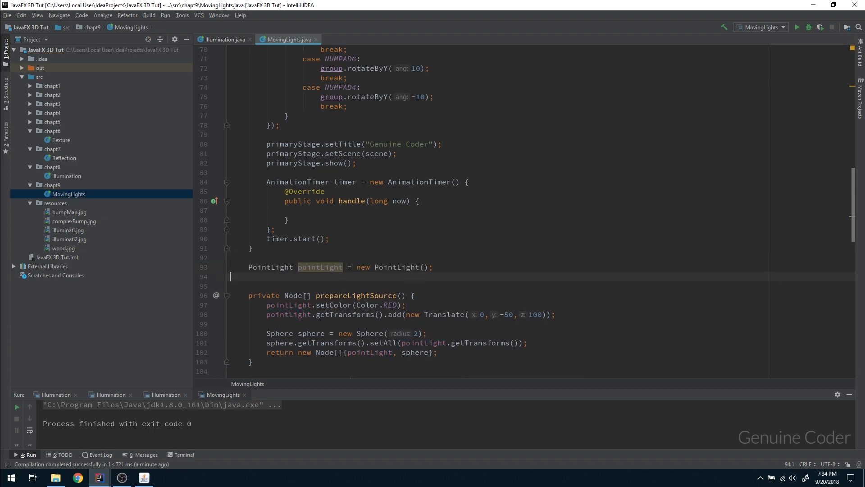
text(private final)
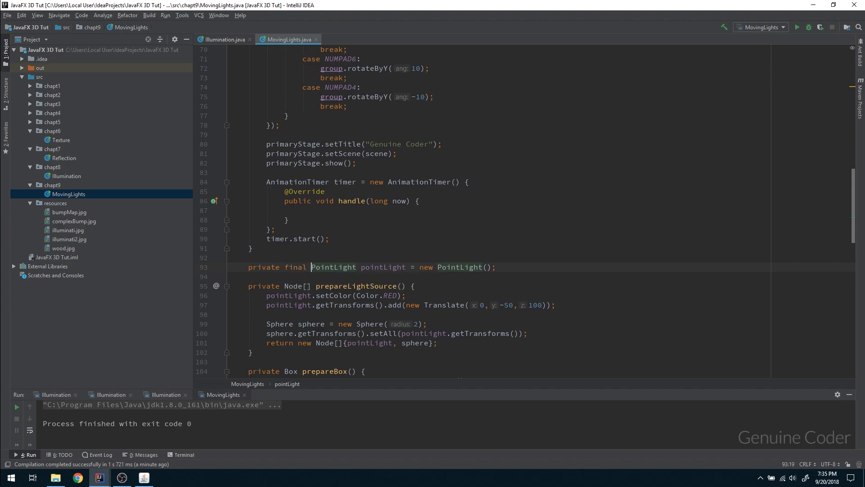
double_click(381, 267)
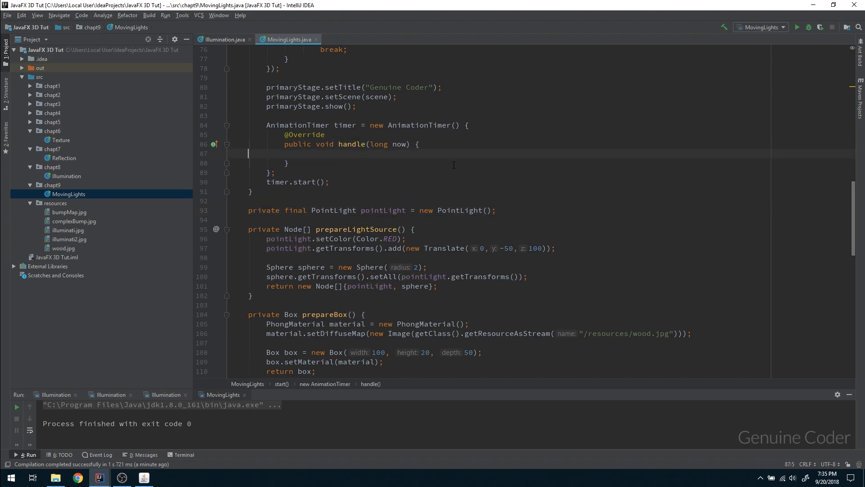
Step: In handle(), write pointLight.setRotate(pointLight.getRotate() + 1); via autocompletion
text(pointLight.)
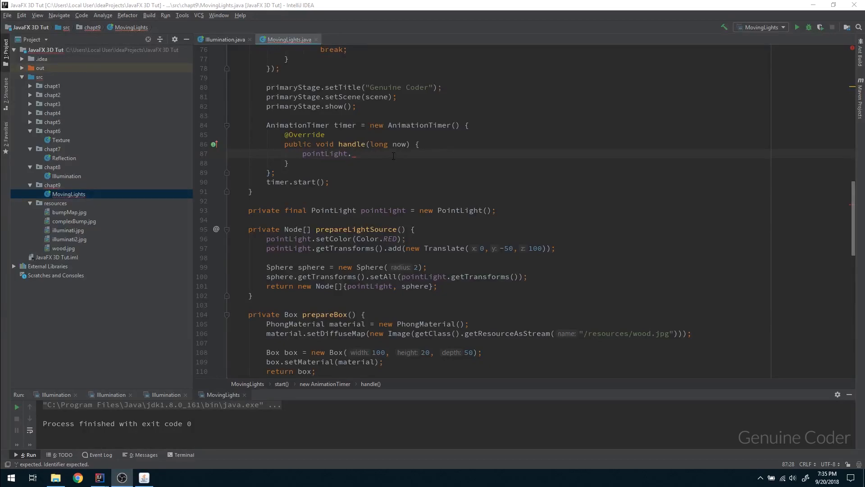
text(g)
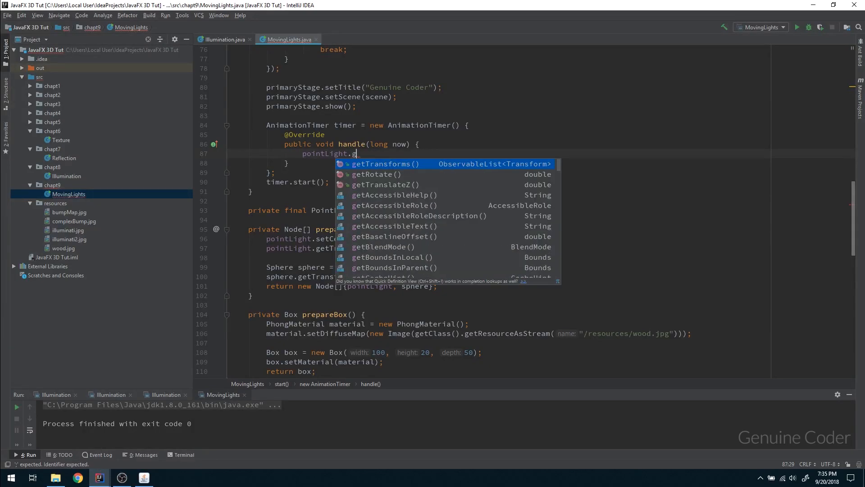
text(setRotate();)
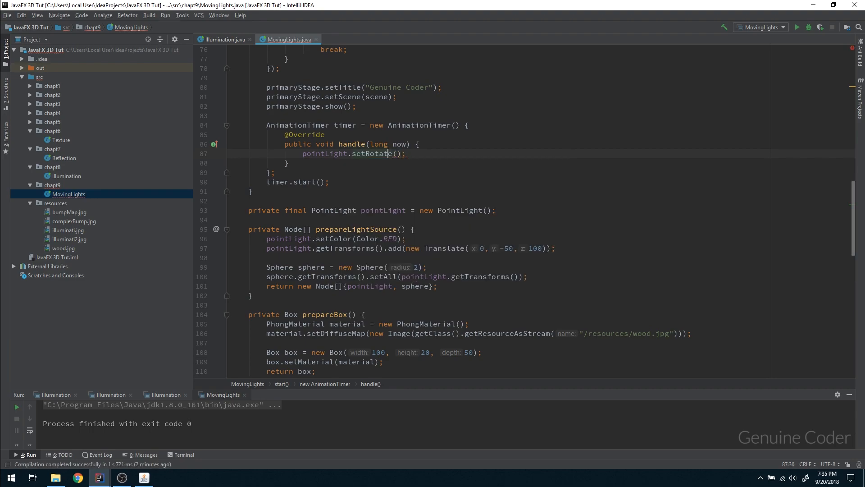
mouse_move(370, 155)
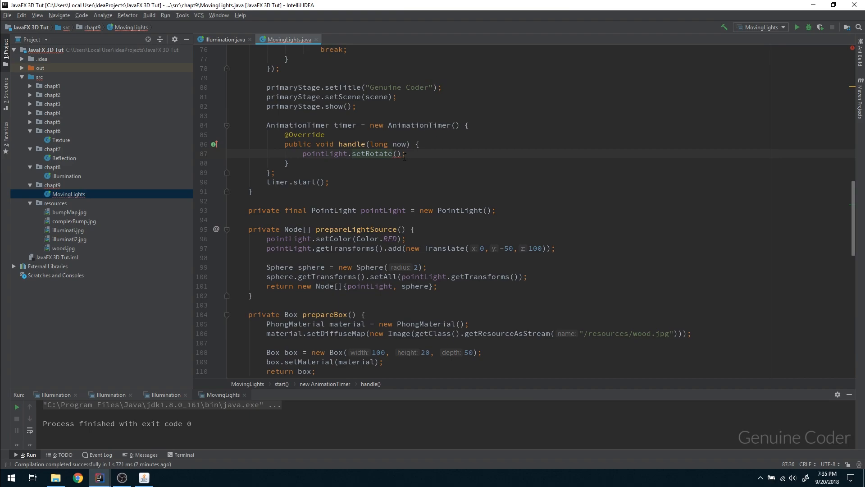
mouse_move(375, 153)
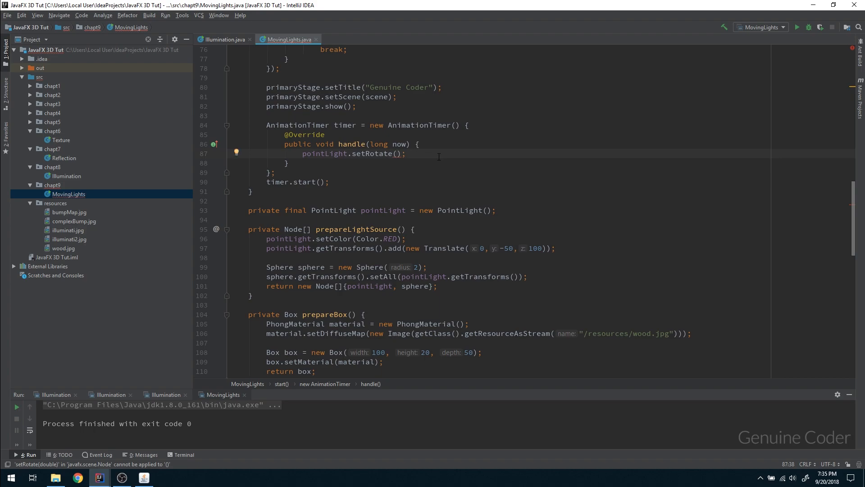
text(pointLight.)
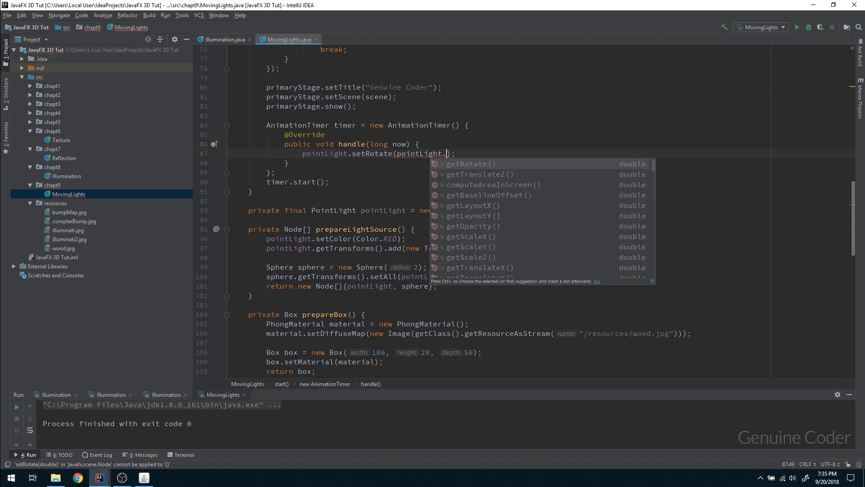
text(getRotate() + 1)
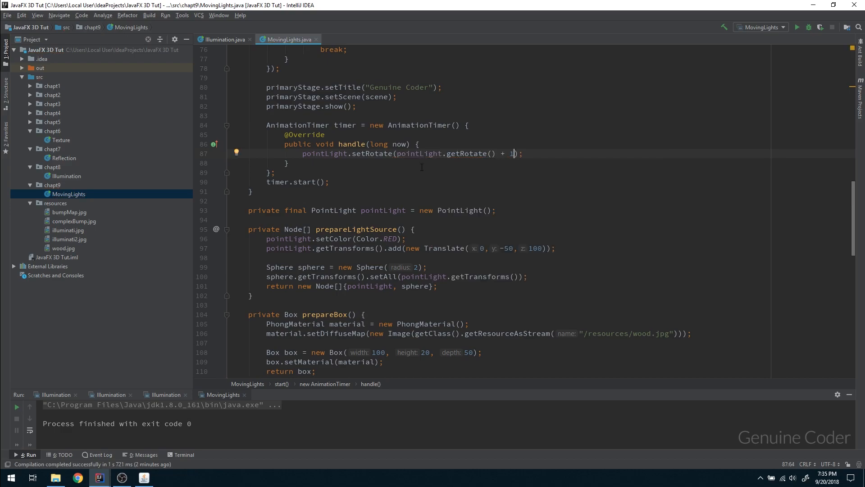
mouse_move(561, 153)
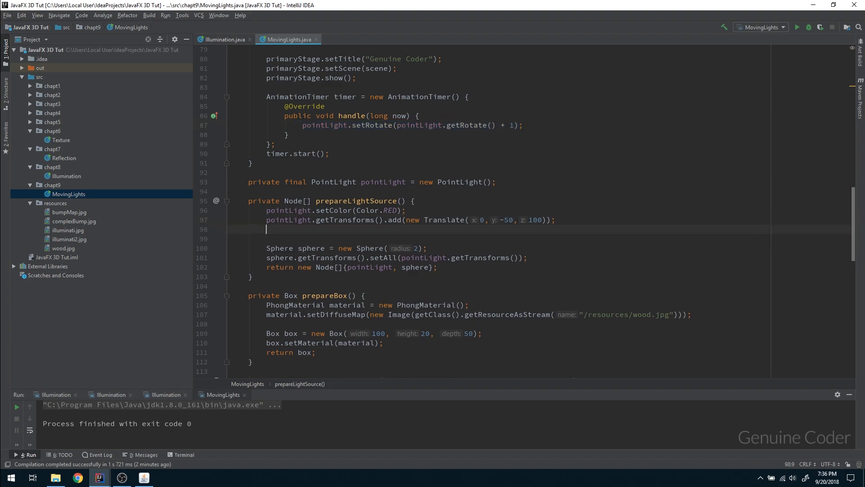
Step: Add pointLight.setRotationAxis(Rotate.X_AXIS); in prepareLightSource after the translate line
text(pointLight.set)
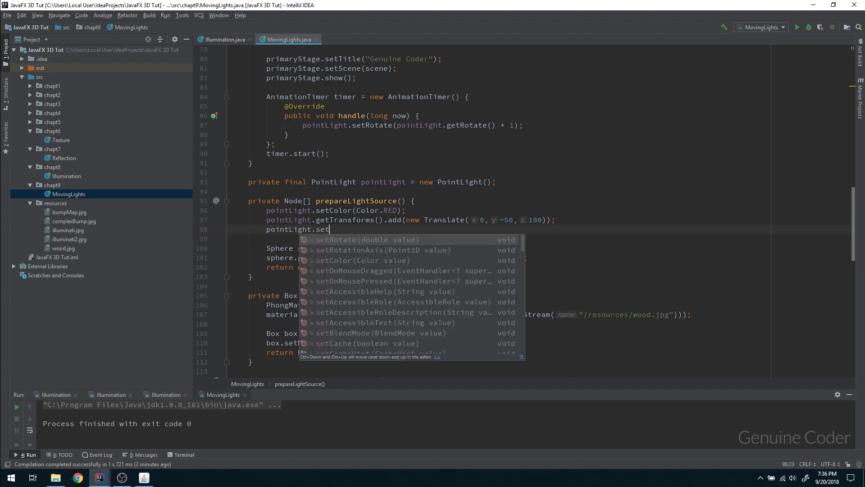
key(Down)
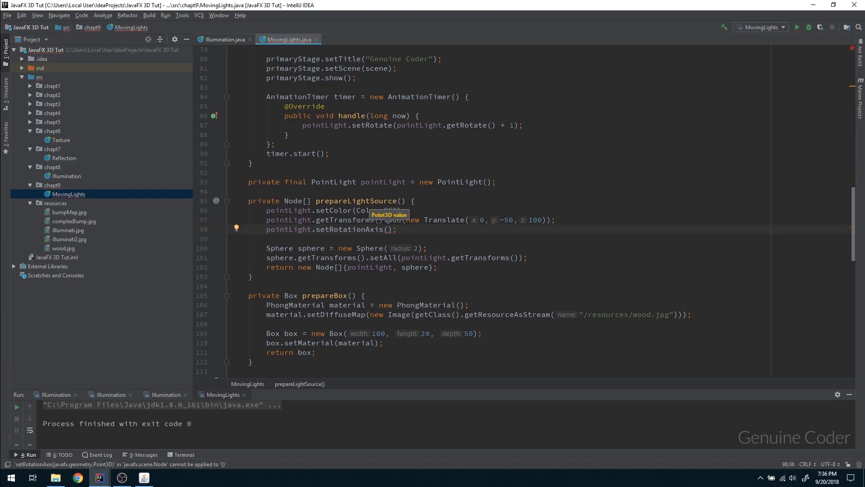
text(Rotate.)
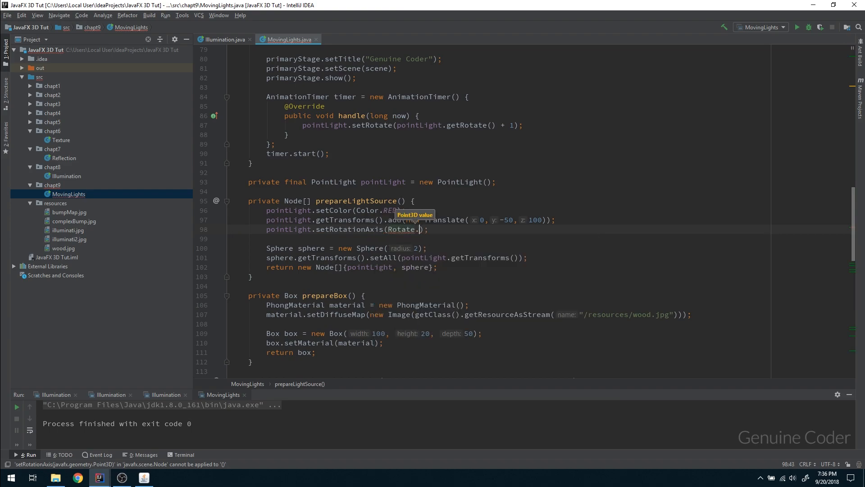
text(X)
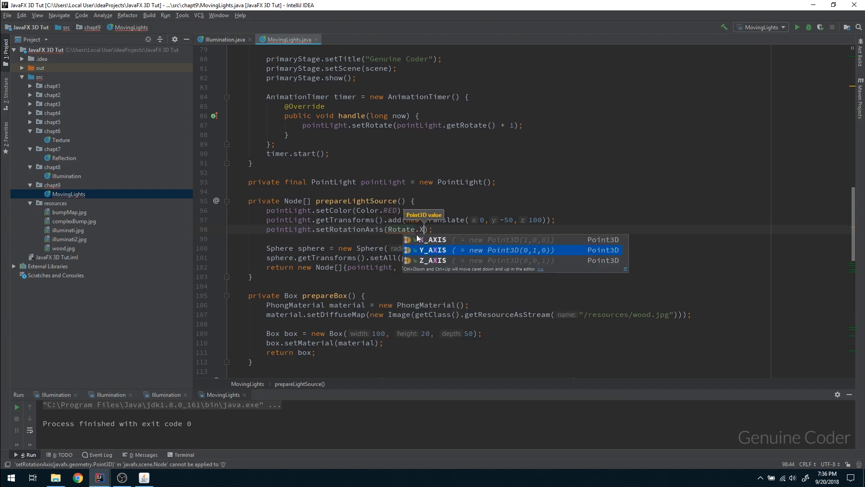
key(up)
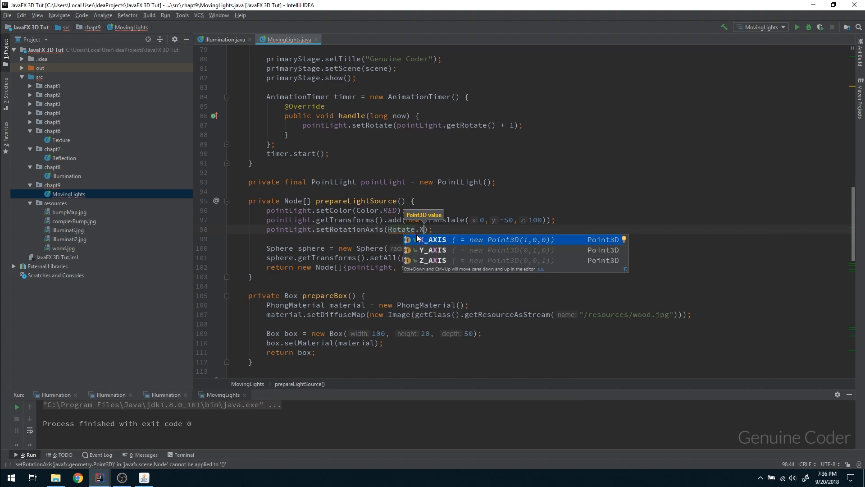
key(Enter)
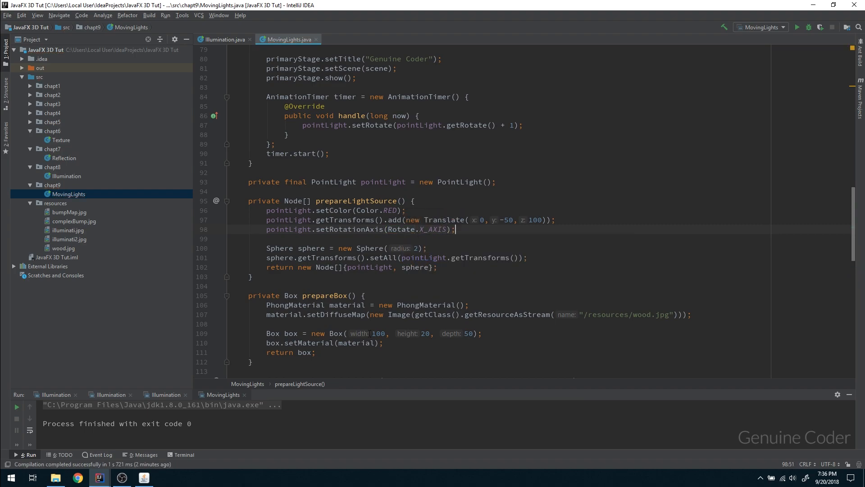
click(795, 27)
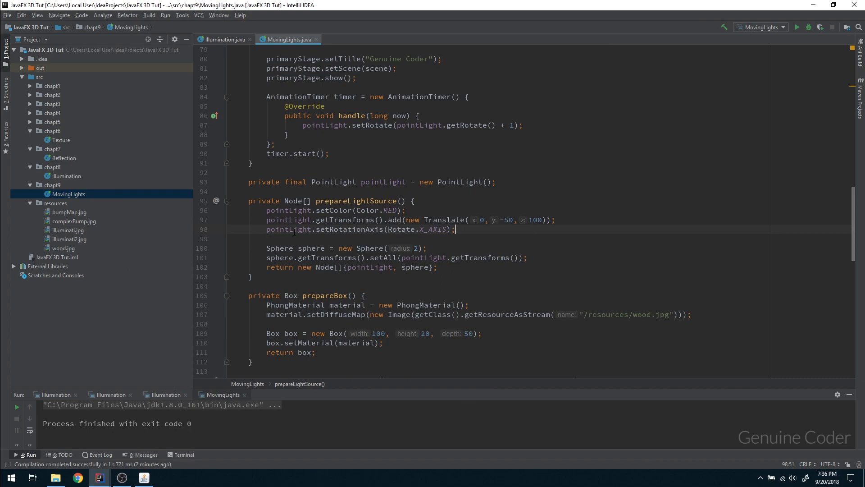
double_click(311, 248)
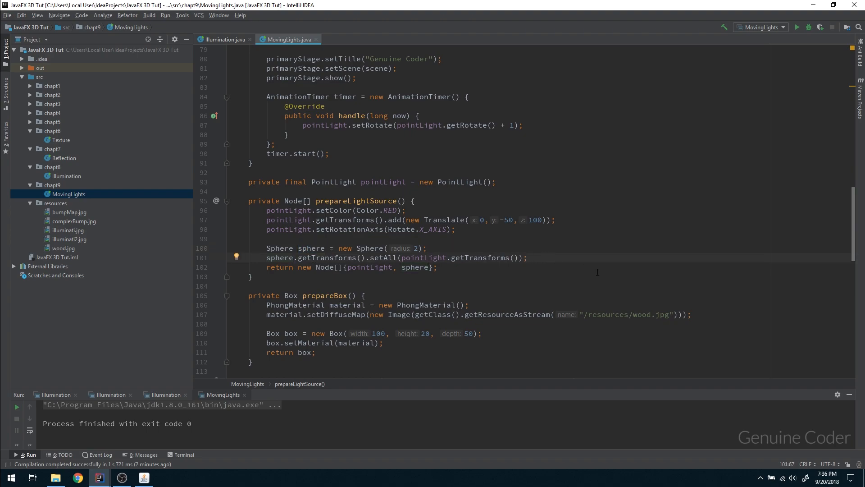
Step: Bind sphere.rotateProperty() to pointLight.rotateProperty()
key(enter)
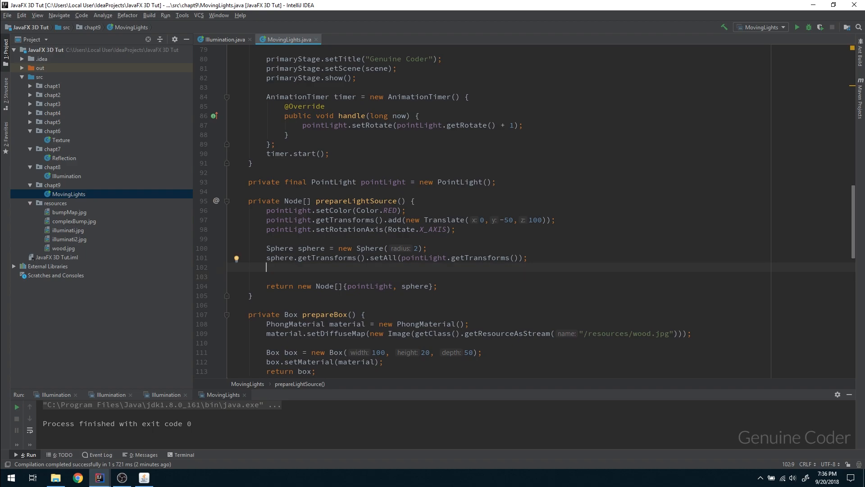
text(sphere)
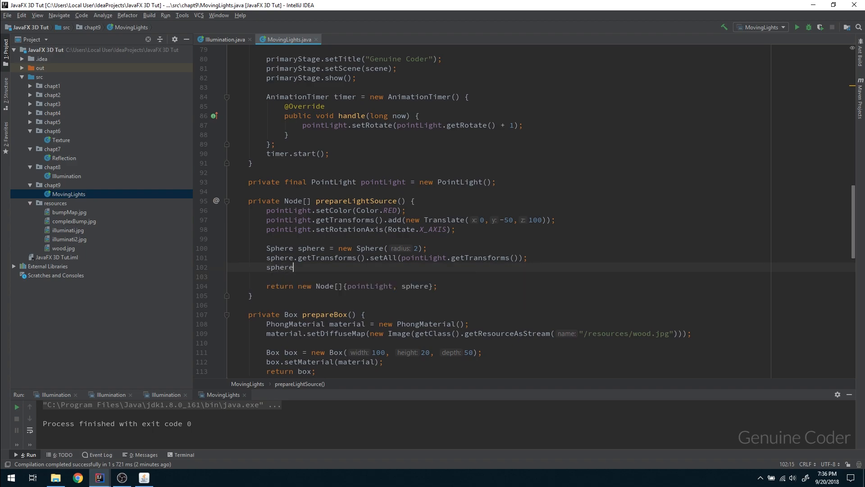
text(.rotateProperty().bin)
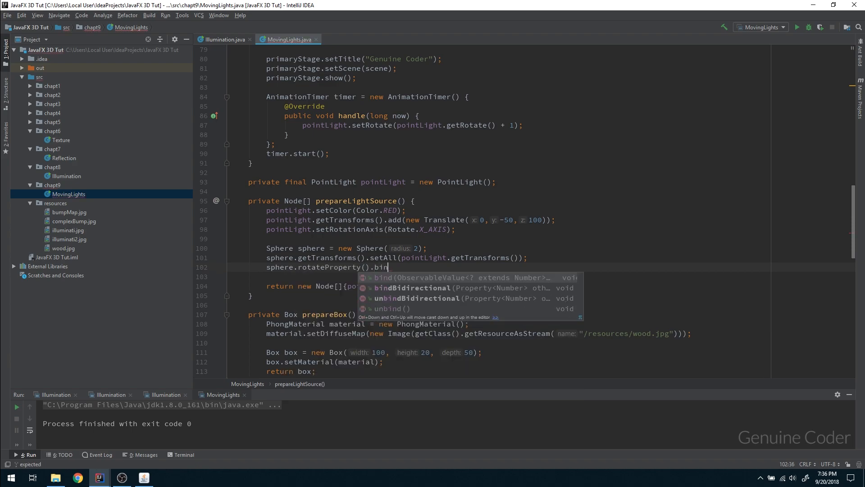
click(387, 277)
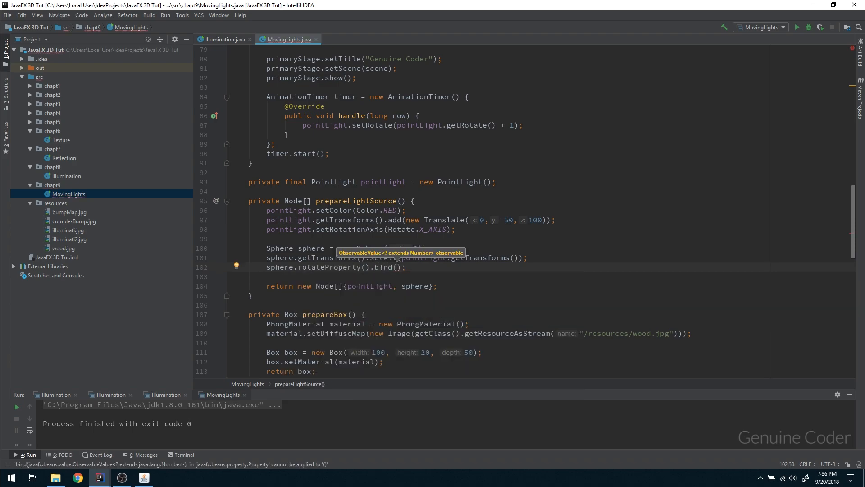
text(pointLight.)
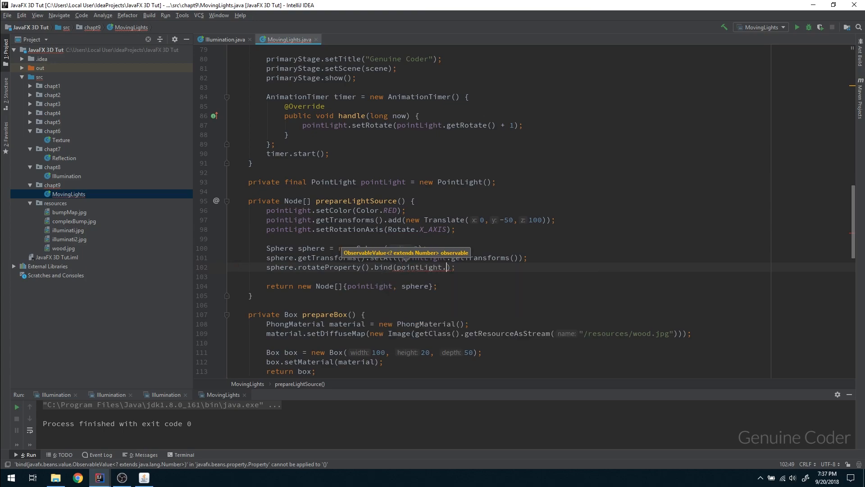
text(rotateProperty()
text(sp)
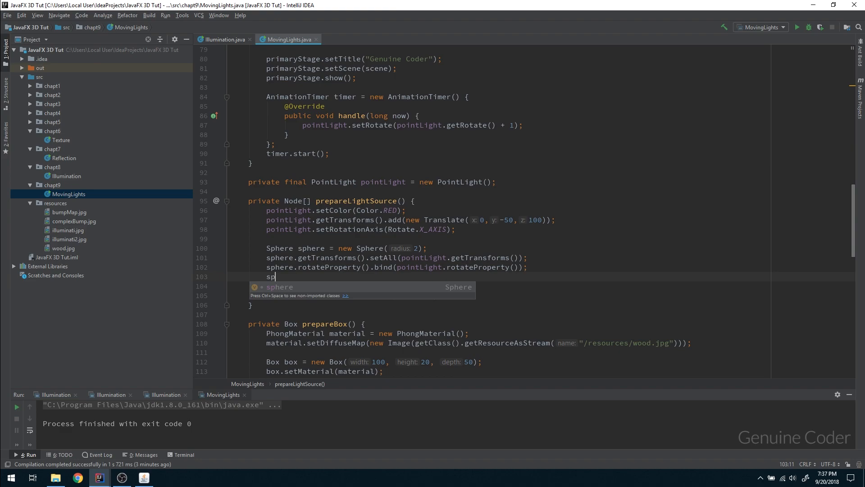
Step: Bind sphere.rotationAxisProperty() to pointLight.rotationAxisProperty()
text(here.rotationAxisProperty().bind(pointLight);)
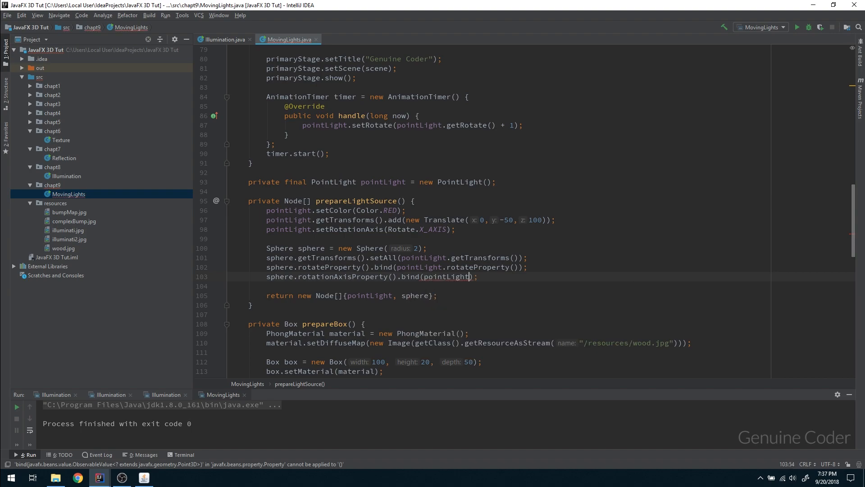
text(.rotationAxisProperty())
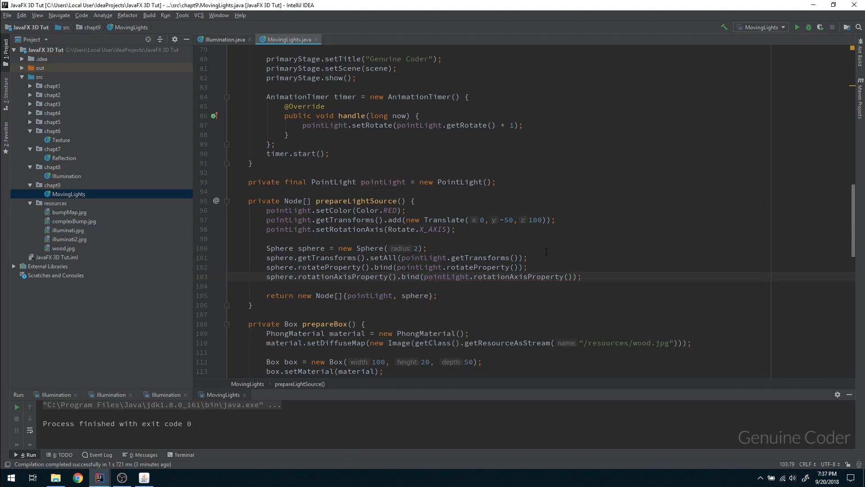
right_click(69, 194)
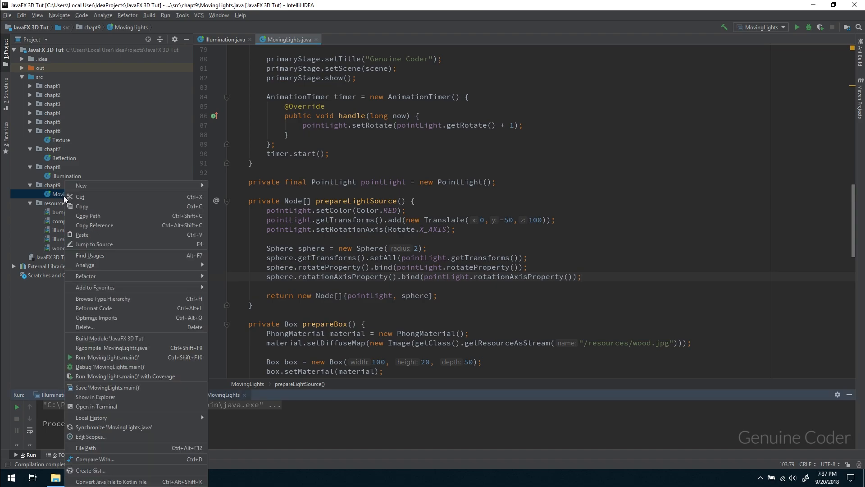
mouse_move(104, 357)
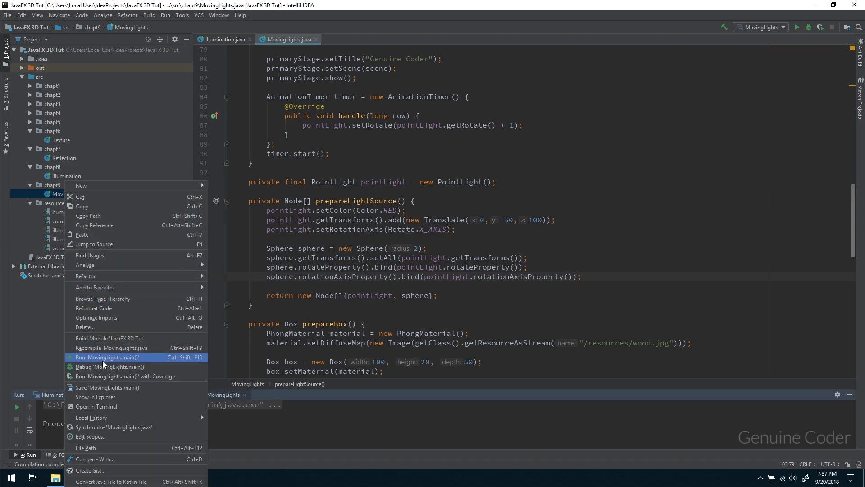
click(104, 357)
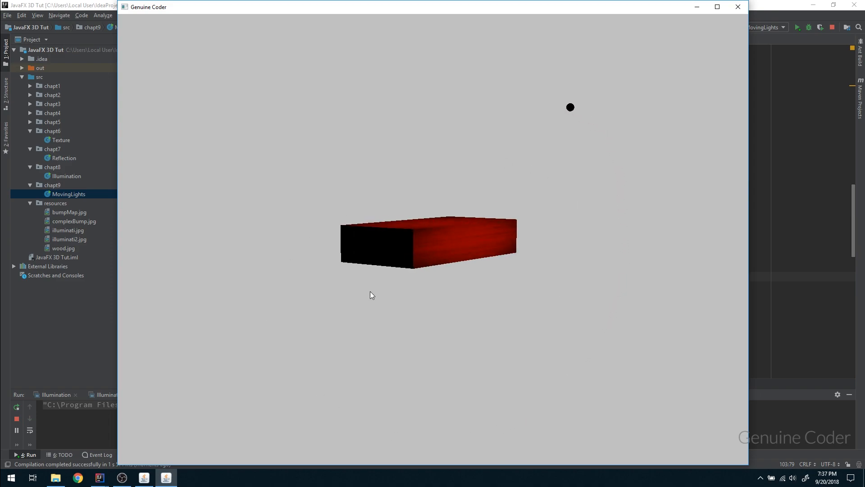
drag(369, 295, 494, 243)
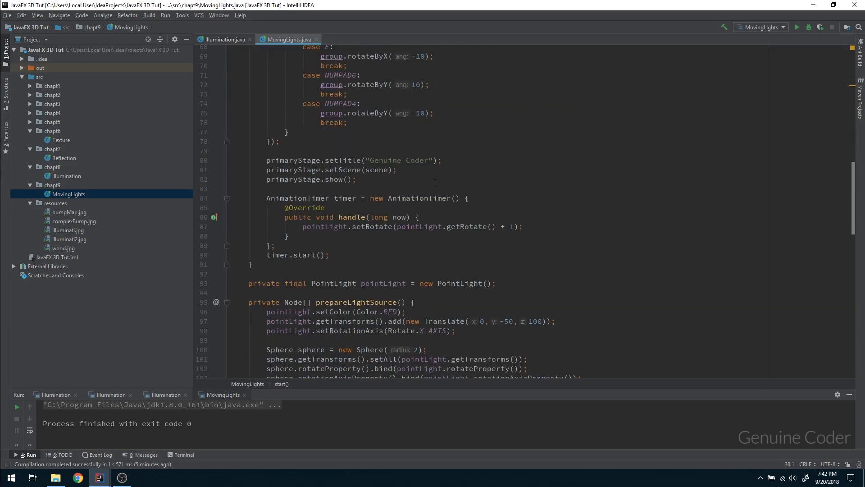
Step: In start(), add group.getChildren().add(new AmbientLight()); below the prepareLightSource line
scroll(down, 3)
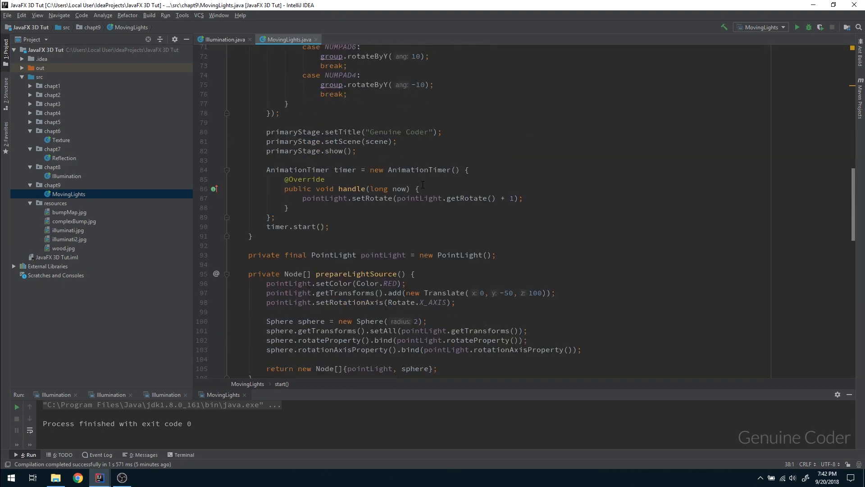
scroll(down, 3)
text(group)
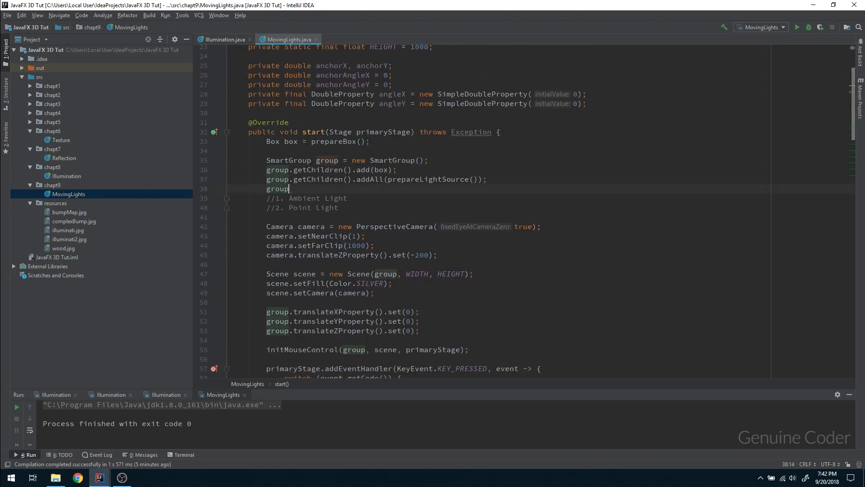
text(.getChildren().)
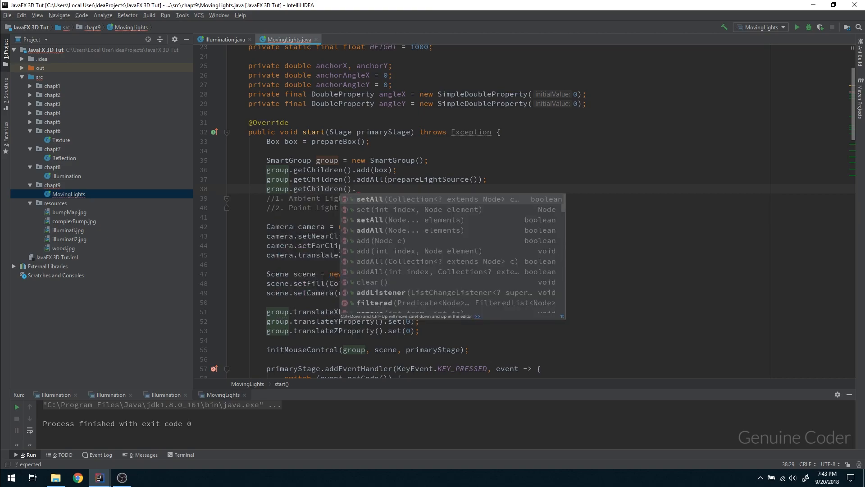
text(add(new)
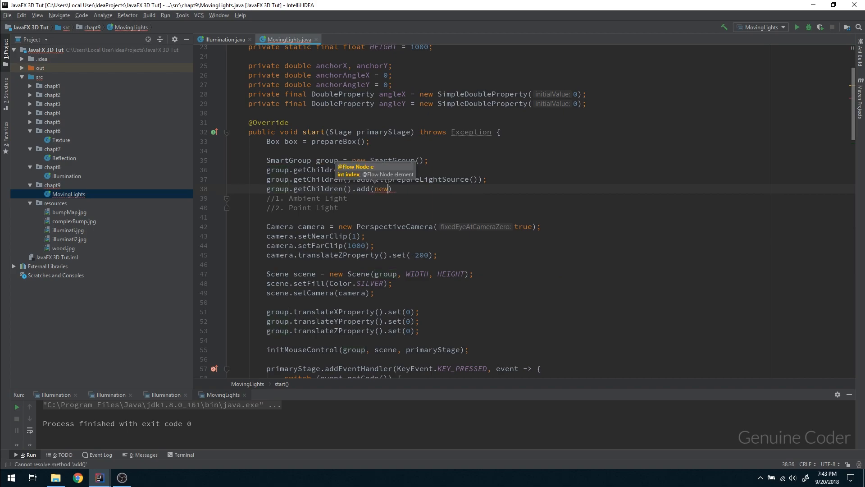
text(AmbientLight()
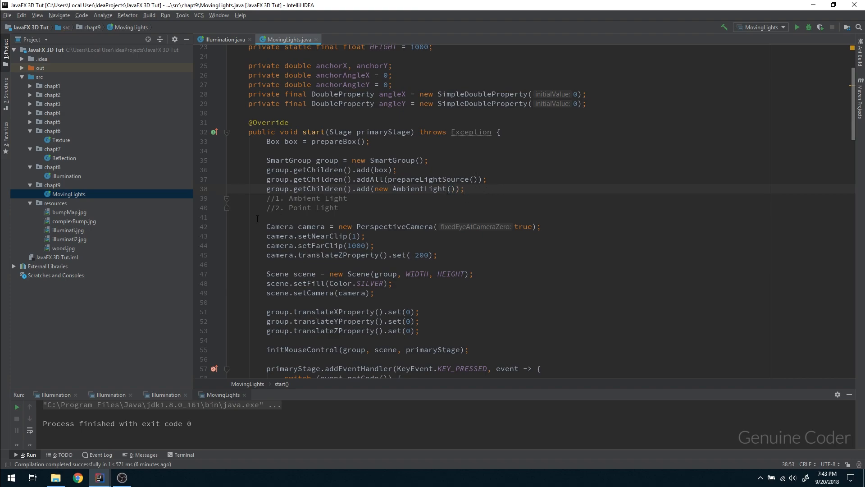
mouse_move(58, 222)
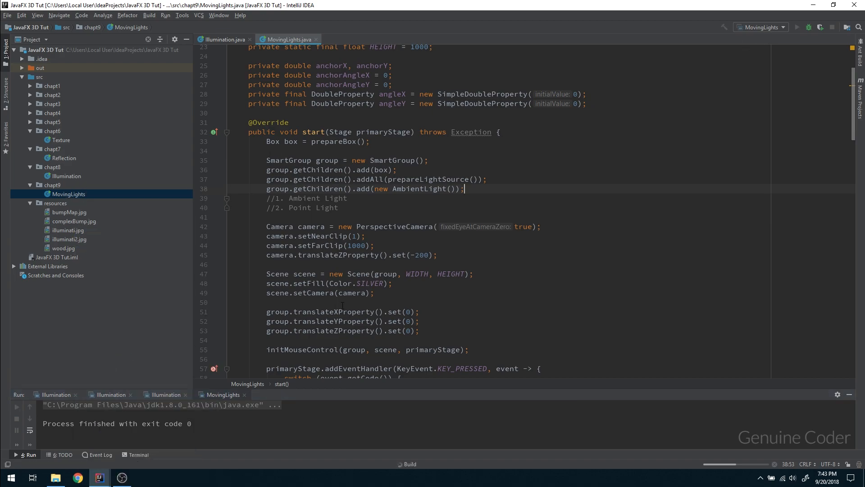
click(798, 27)
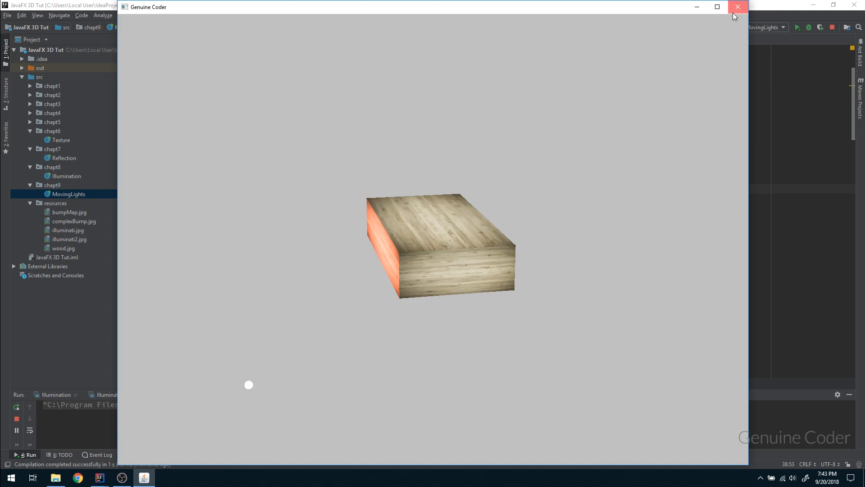
click(738, 6)
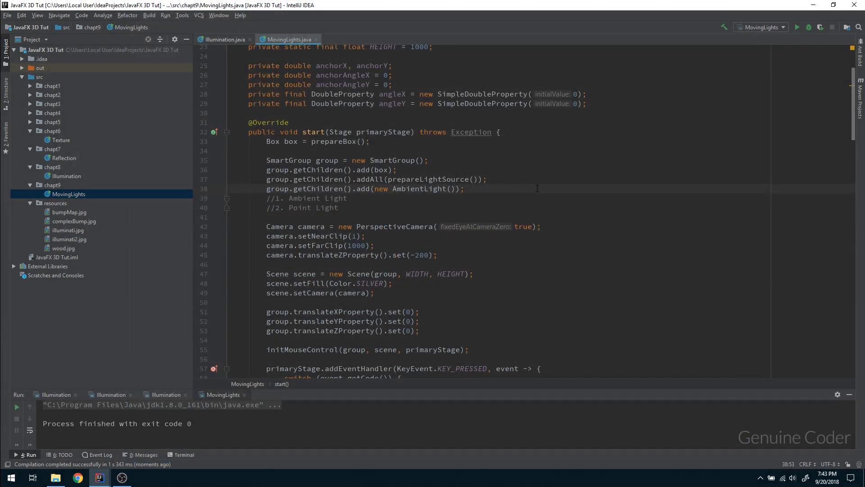
scroll(down, 3)
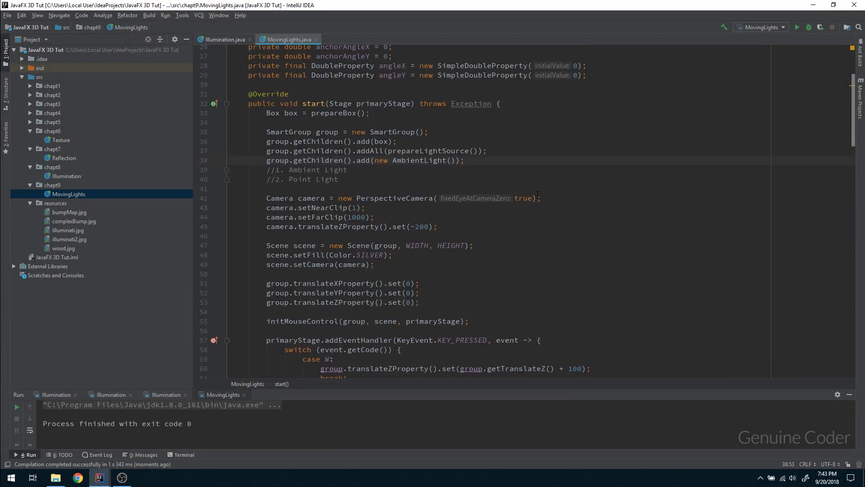